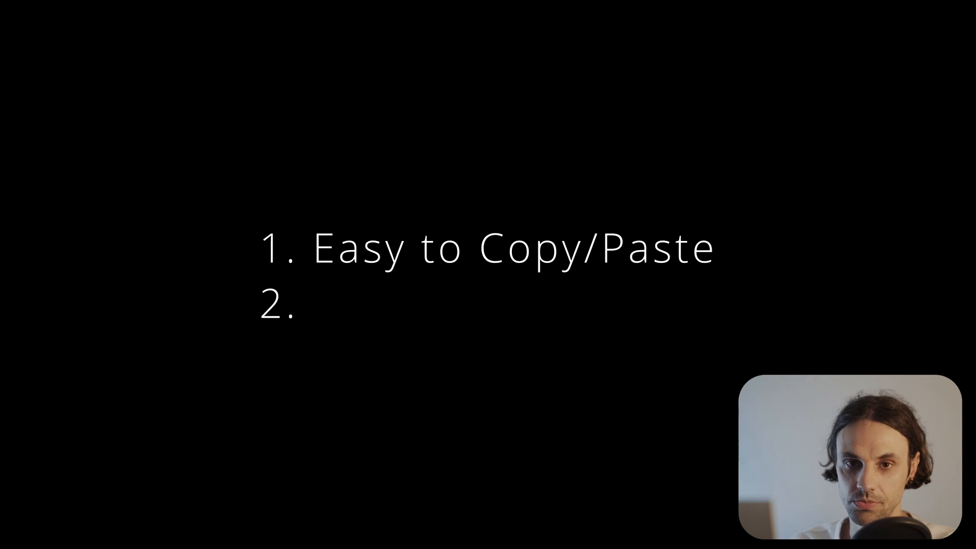
Enter "NOPE" to advance to the slide starting a fresh numbered list.
{"action": "type", "text": "NOPE"}
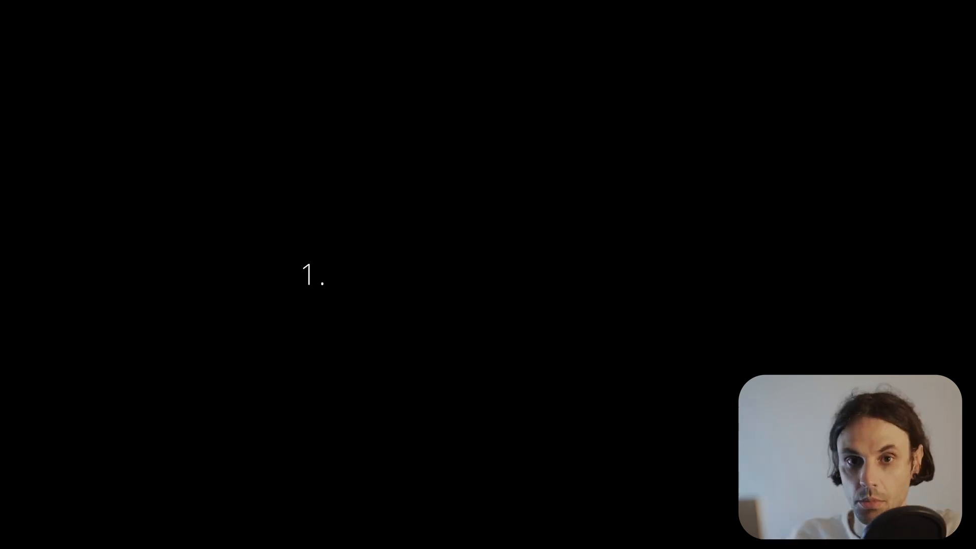
{"action": "type", "text": "Hides the \"colour\""}
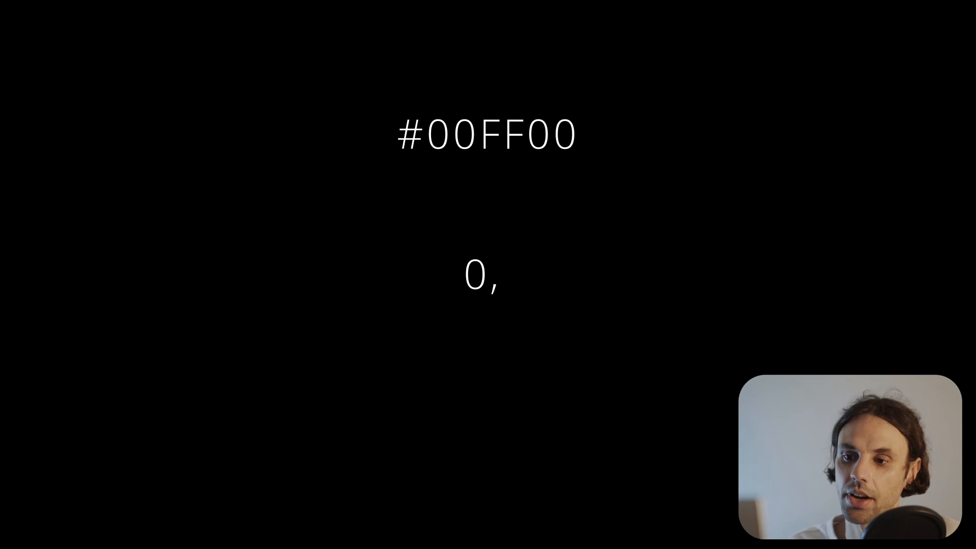
Enter "1," to advance the comma-separated RGB value beneath #00FF00.
{"action": "type", "text": "1, 0)"}
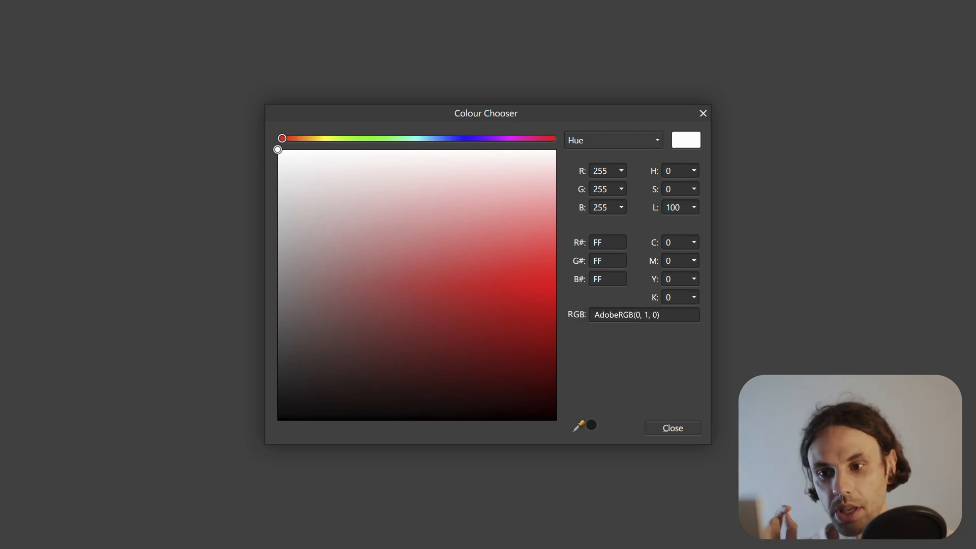
Enter AdobeRGB(0, 1, 0) in the RGB field for pure green, then close the Colour Chooser.
{"action": "left_click_drag", "start_coordinate": [281, 138], "coordinate": [372, 137]}
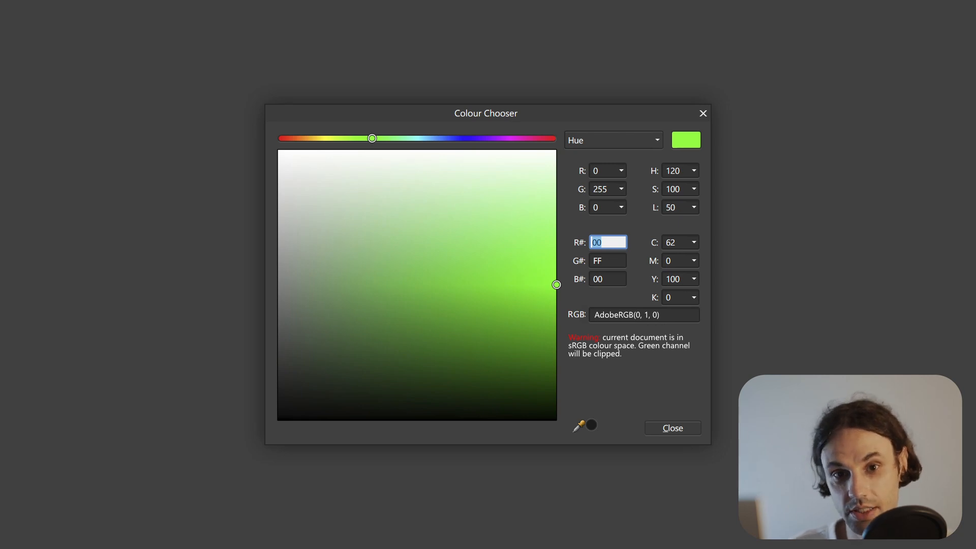
{"action": "left_click", "coordinate": [672, 428]}
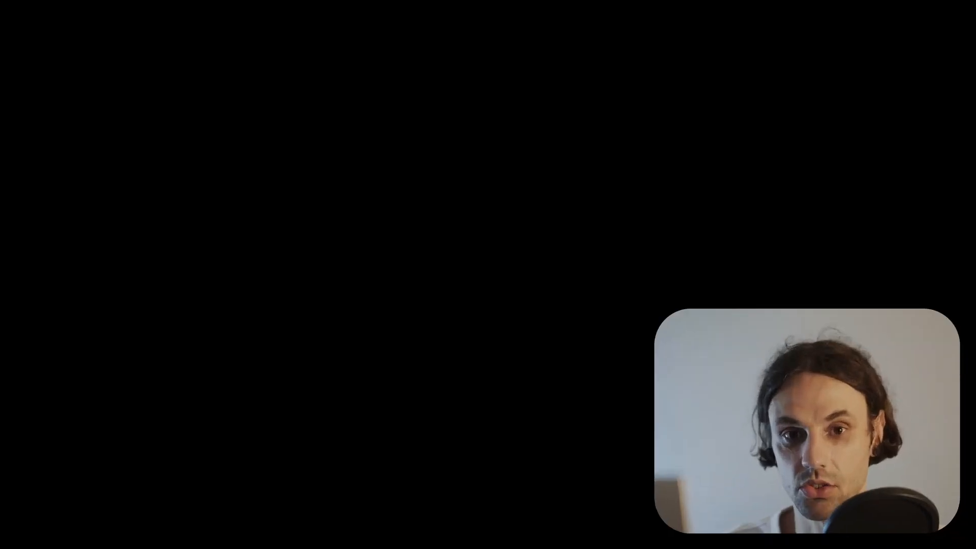